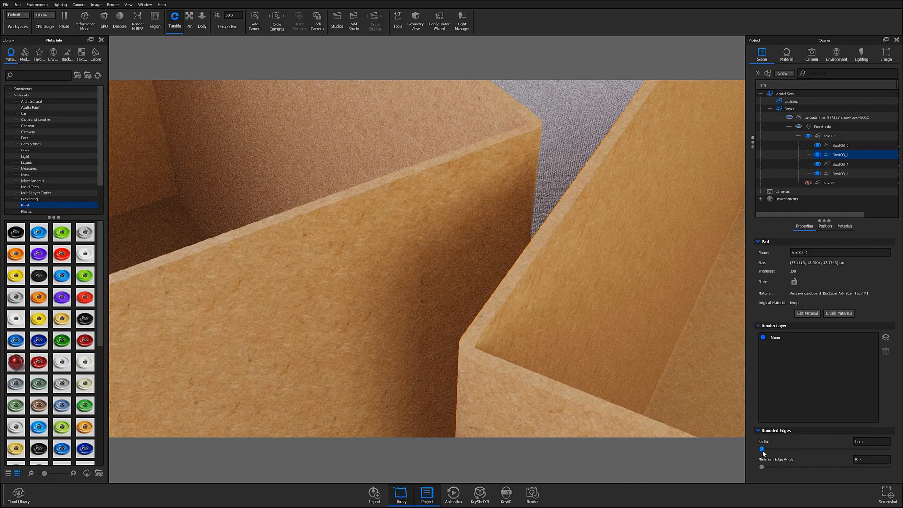
Round the edges of Box001_1 to a small radius of about 0.102 cm
{"action": "left_click_drag", "start_coordinate": [761, 449], "coordinate": [779, 449]}
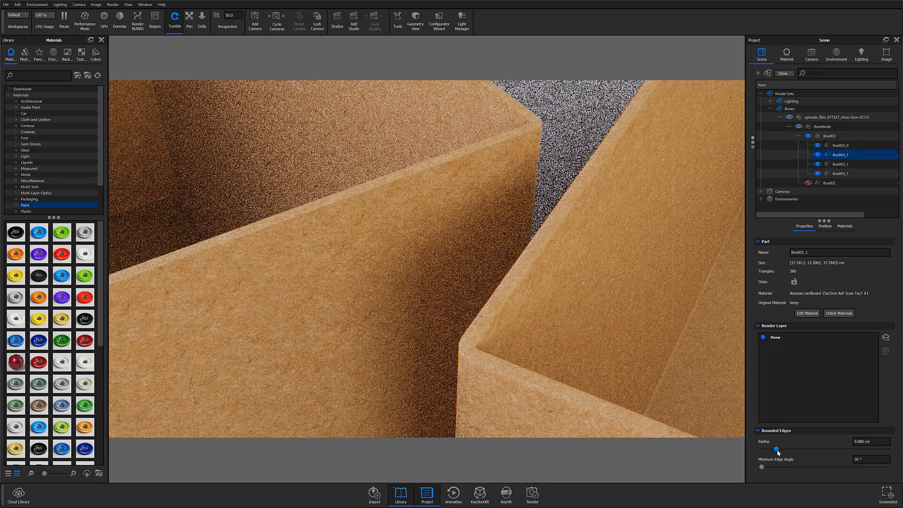
{"action": "left_click_drag", "start_coordinate": [777, 449], "coordinate": [784, 449]}
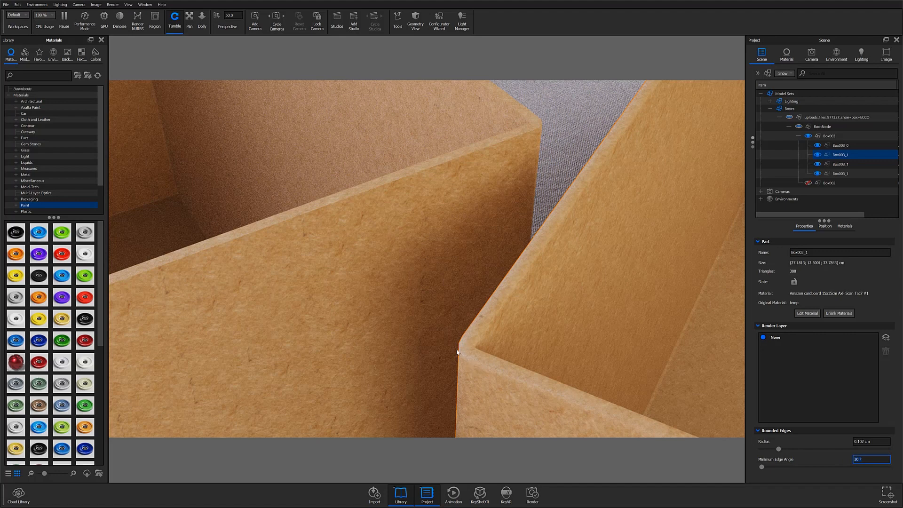
{"action": "mouse_move", "coordinate": [722, 376]}
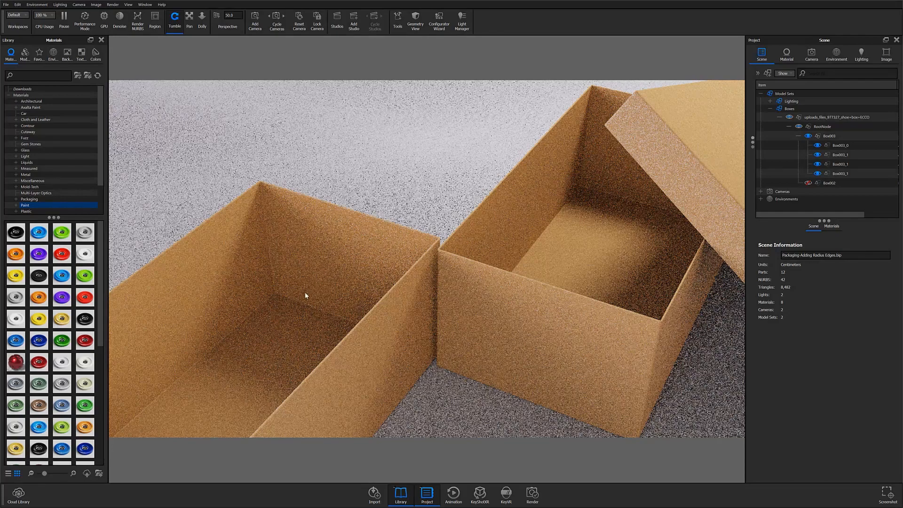
{"action": "left_click", "coordinate": [276, 21]}
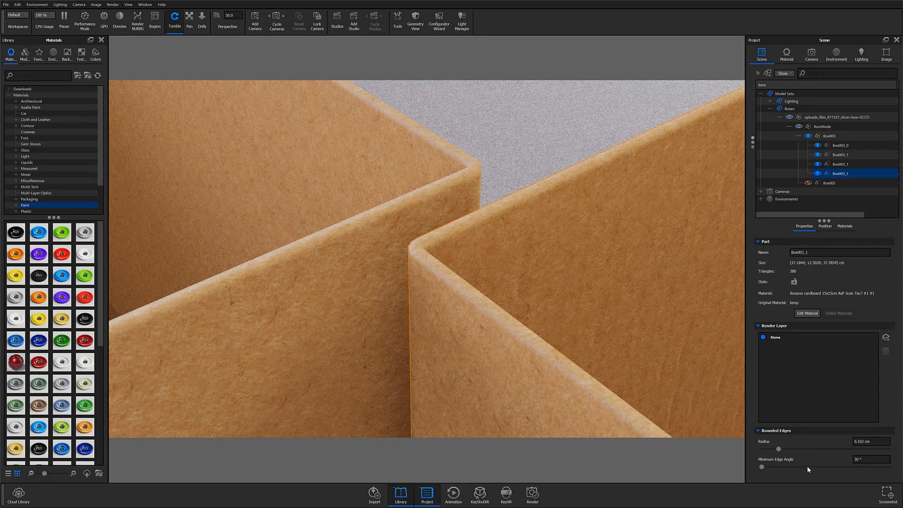
Raise the box part's Rounded Edges Radius to 8.5 cm for clearly softened corners
{"action": "left_click", "coordinate": [871, 441]}
{"action": "type", "text": "0.5"}
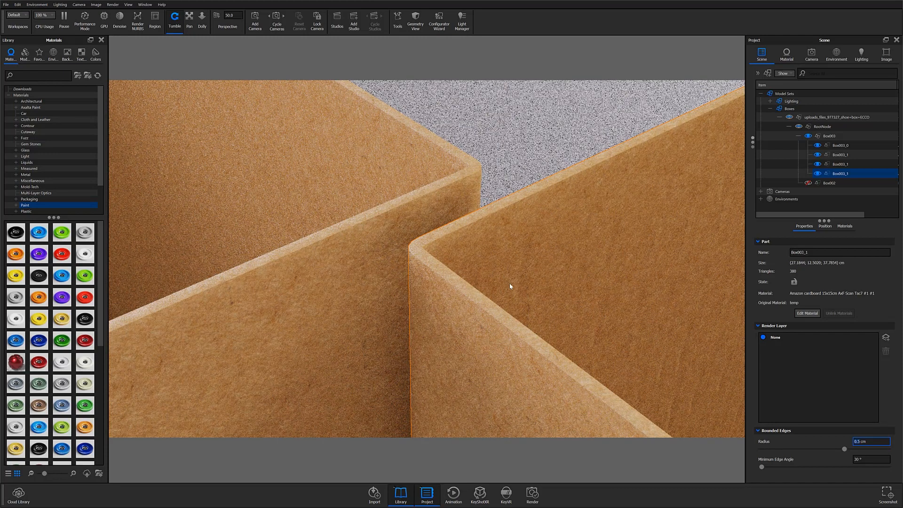
{"action": "left_click", "coordinate": [397, 21]}
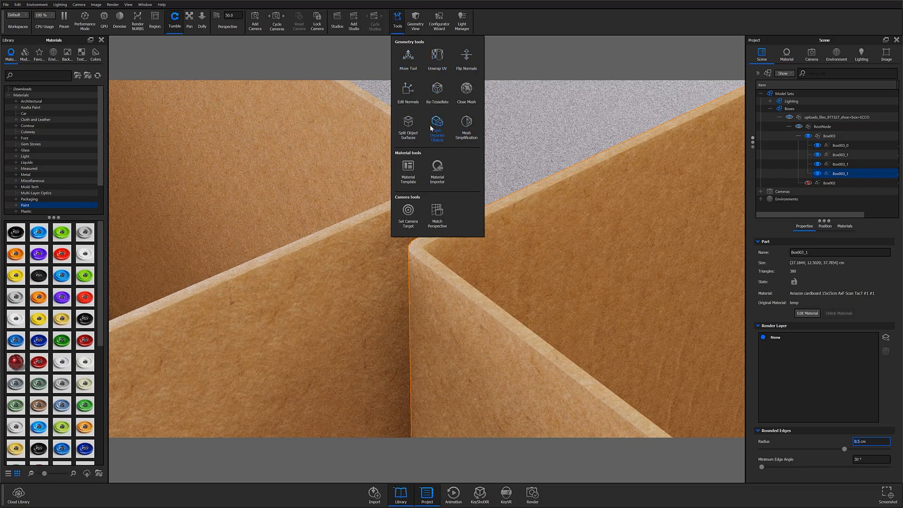
Split the box part from its instances and dial its edge radius down to about 0.11 cm
{"action": "left_click", "coordinate": [437, 128]}
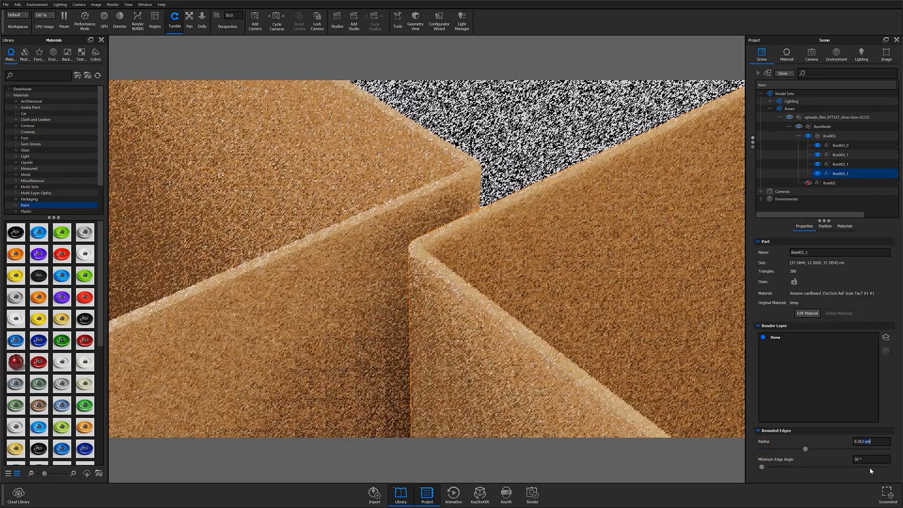
{"action": "left_click_drag", "start_coordinate": [806, 448], "coordinate": [781, 448]}
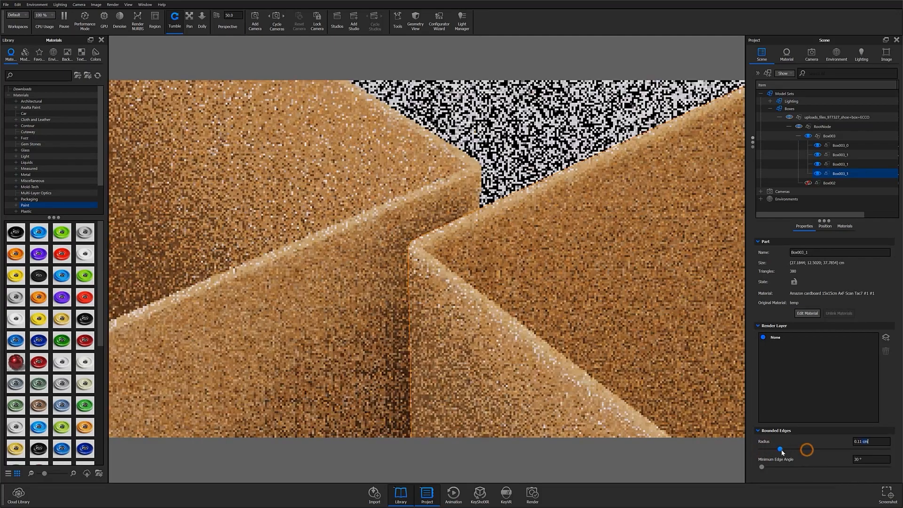